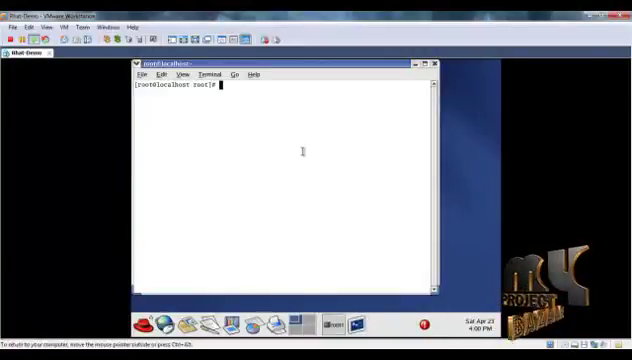
Step: Change into the code folder and launch the main.tcl simulation with ns
text(cd code)
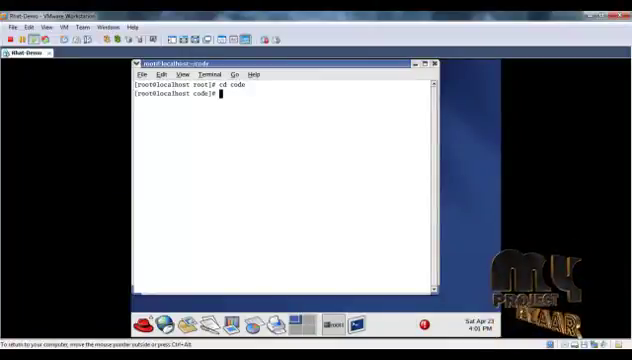
text(ns main)
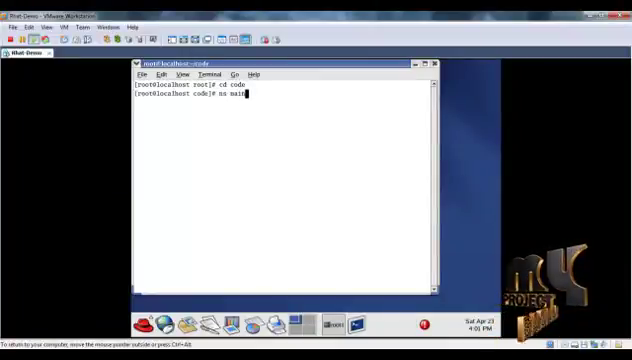
text(.tcl)
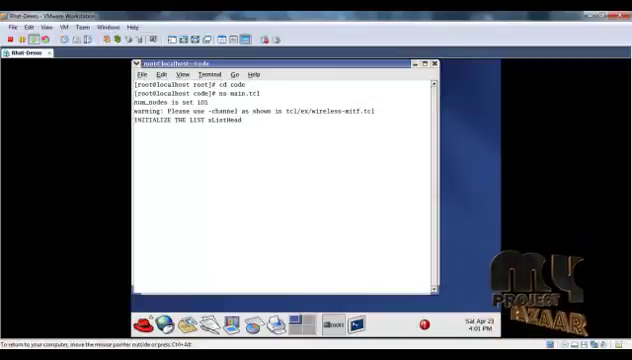
key(Return)
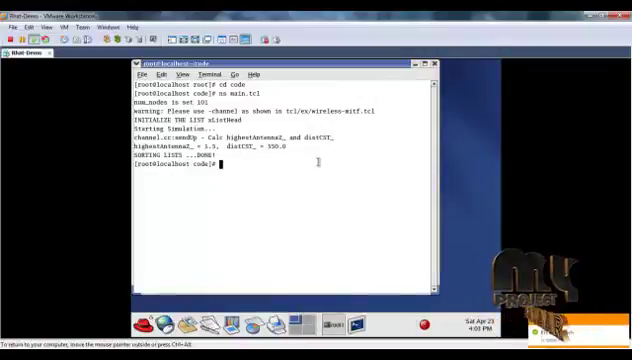
Step: Run 'gnuplot e2d.plot' to produce the end-to-end delay graph
text(gnuplot)
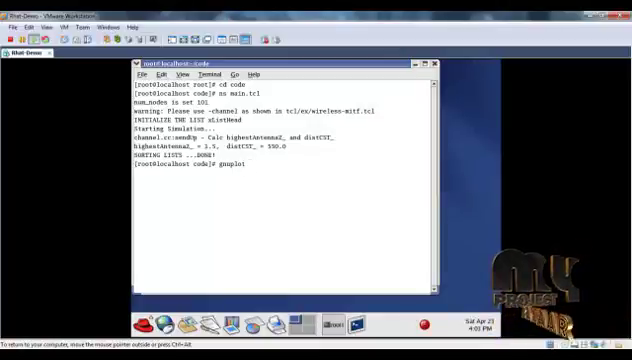
text(e2d)
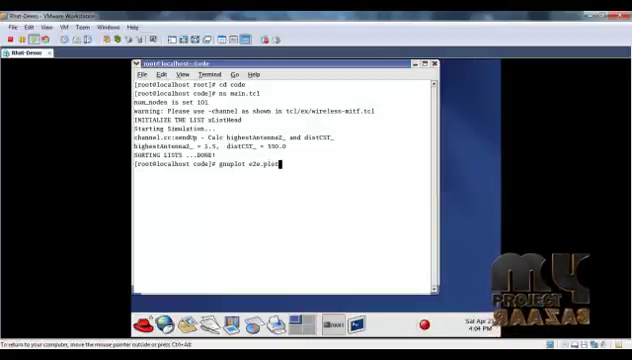
key(Return)
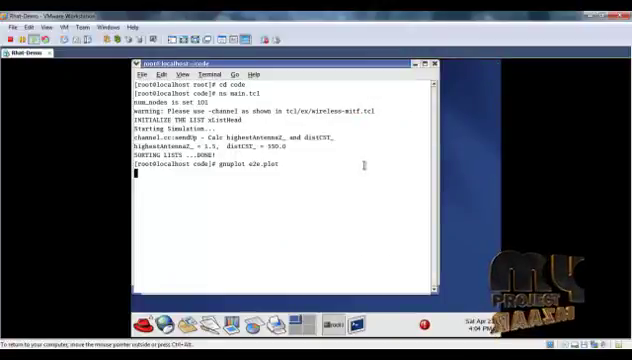
Step: Begin entering the gnuplot command for the ctrpak control-packet plot file
text(gnup)
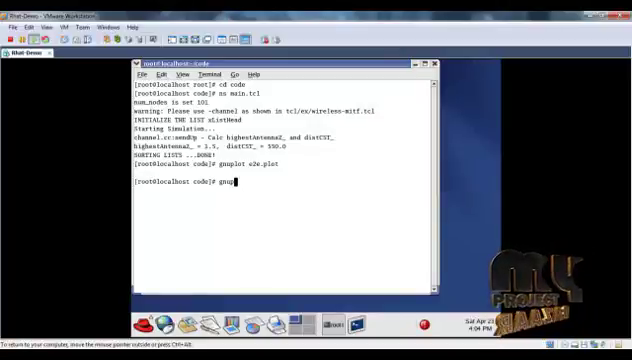
text(gnuplot)
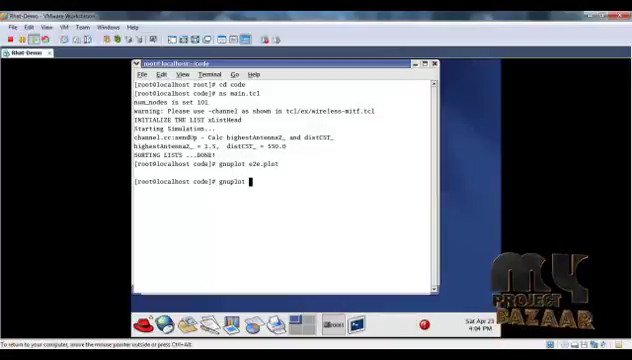
text(ctrp)
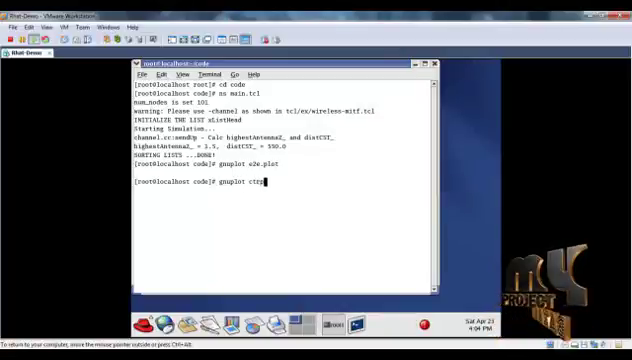
text(ak)
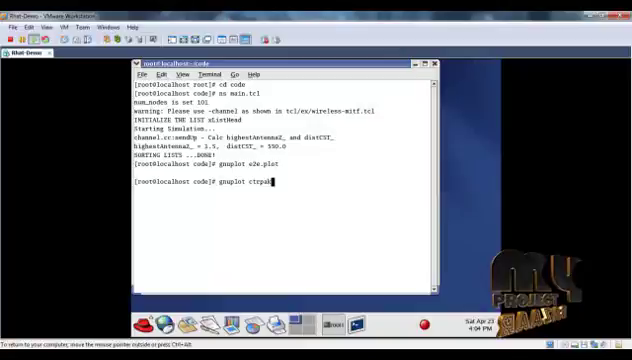